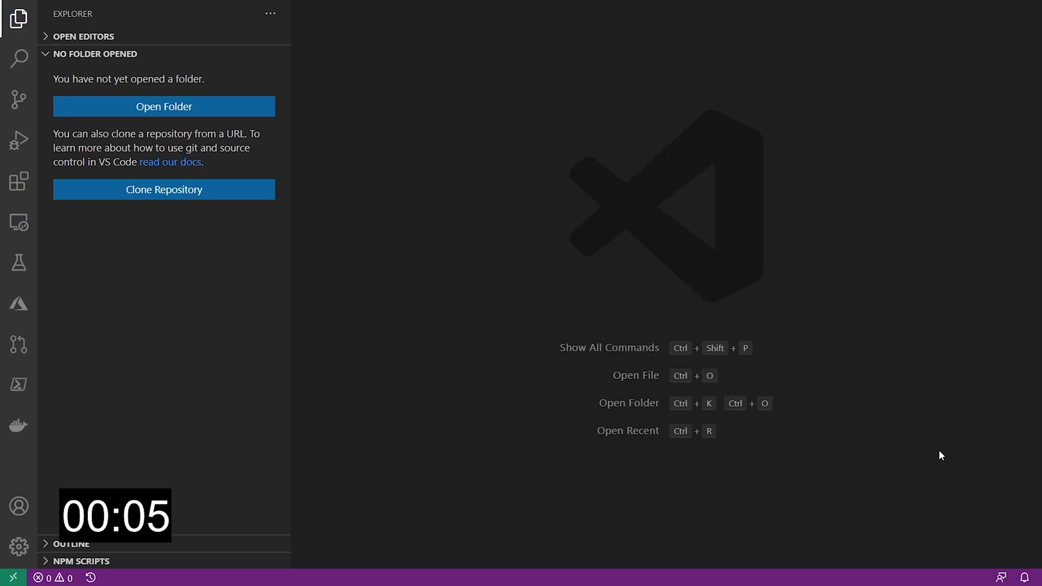
{"action": "mouse_move", "coordinate": [228, 193]}
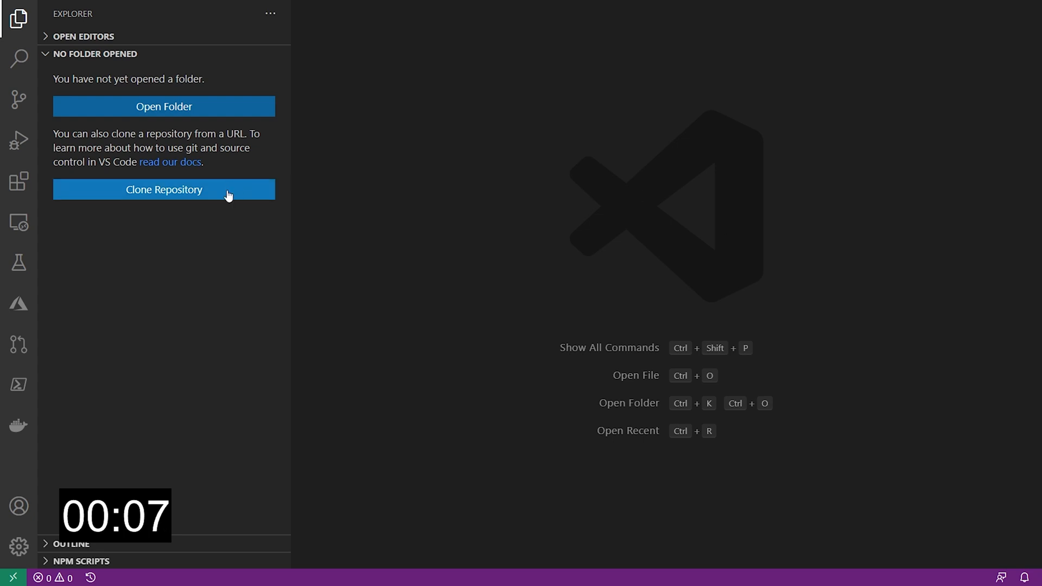
Clone n3wt0n/Crypto from GitHub into the Prj folder and open it
{"action": "left_click", "coordinate": [163, 190]}
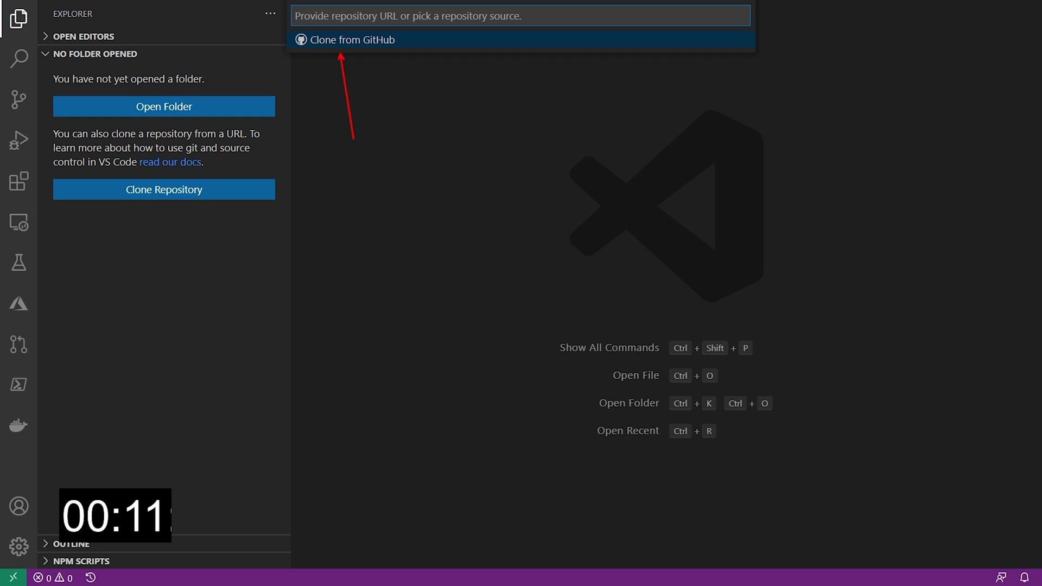
{"action": "left_click", "coordinate": [352, 39]}
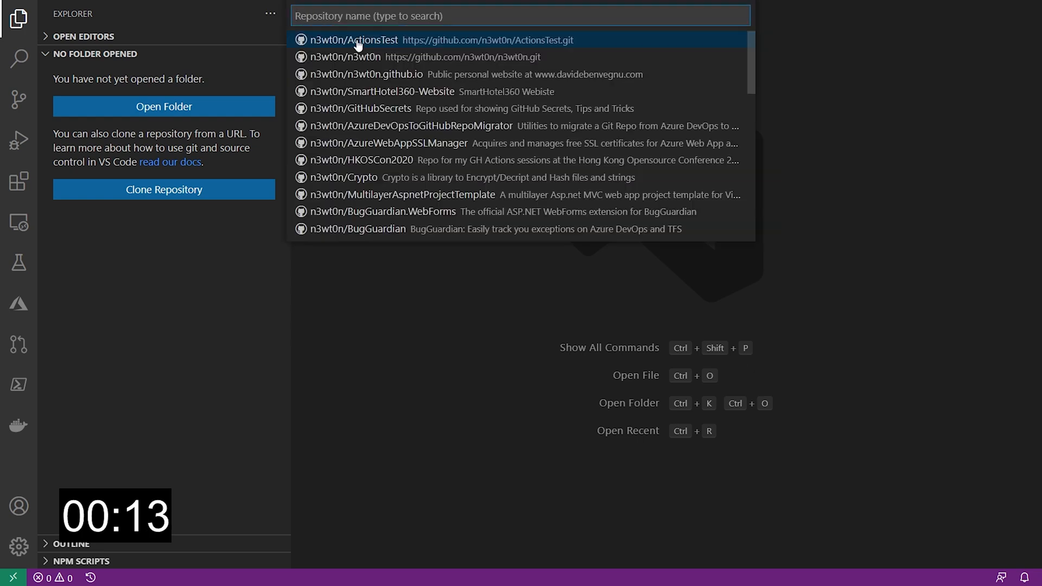
{"action": "mouse_move", "coordinate": [406, 160]}
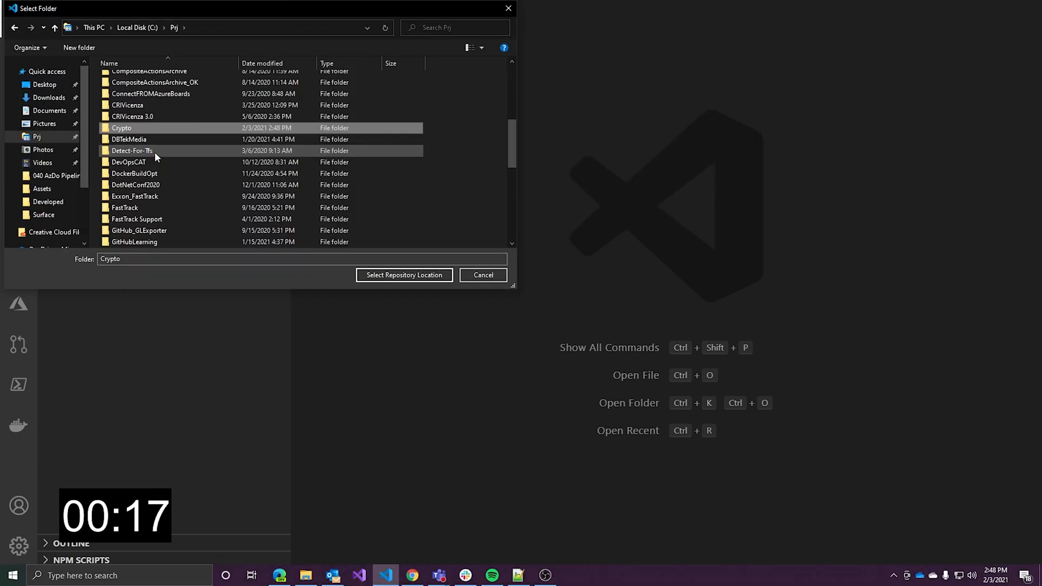
{"action": "left_click", "coordinate": [403, 275]}
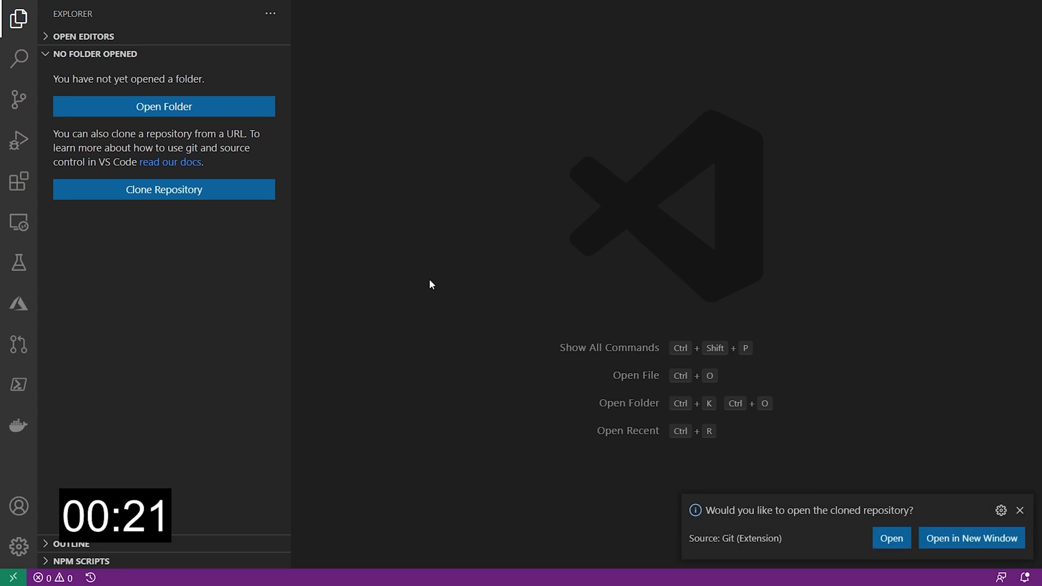
{"action": "left_click", "coordinate": [890, 537]}
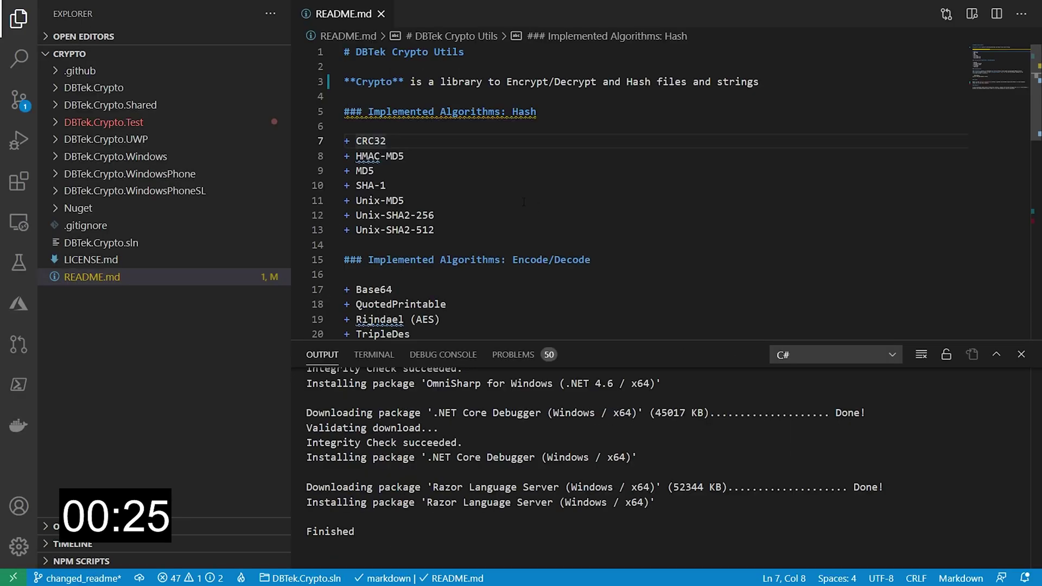
Stage README.md, commit it as 'Fixed Typo in Readme', and push to GitHub
{"action": "left_click", "coordinate": [18, 100]}
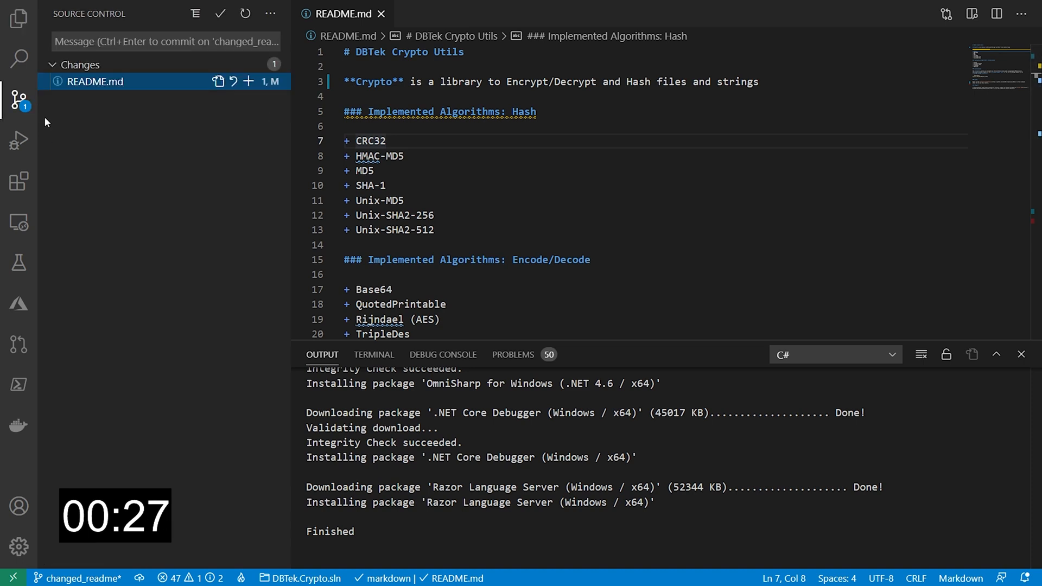
{"action": "left_click", "coordinate": [249, 81]}
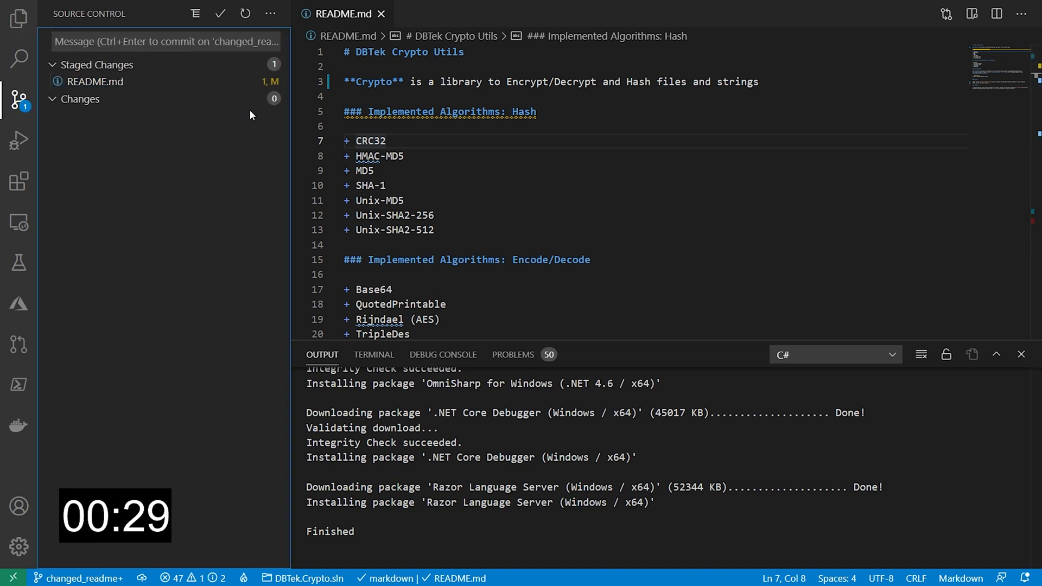
{"action": "type", "text": "Fixed Typo in Readme"}
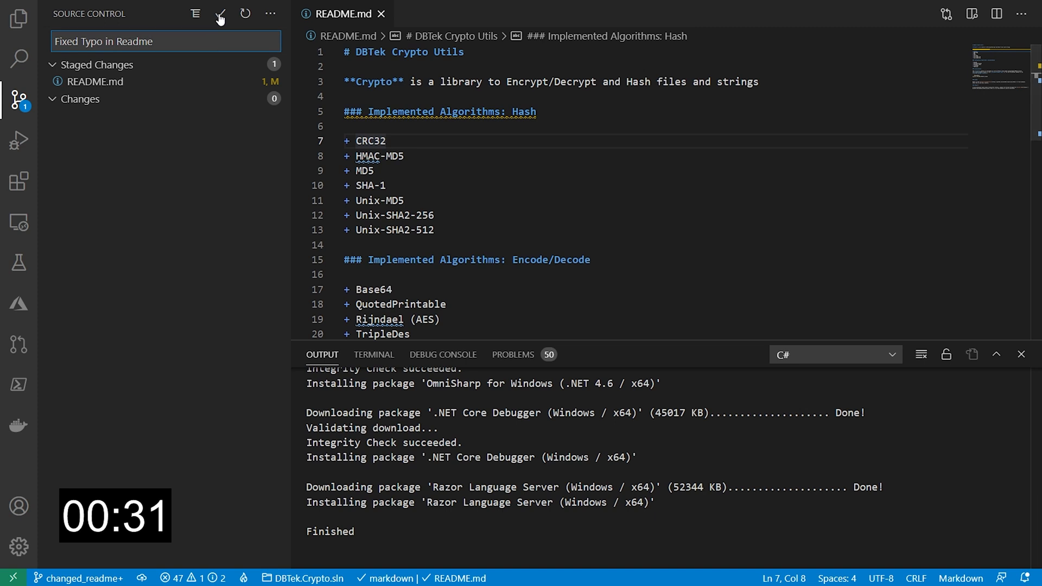
{"action": "left_click", "coordinate": [269, 13]}
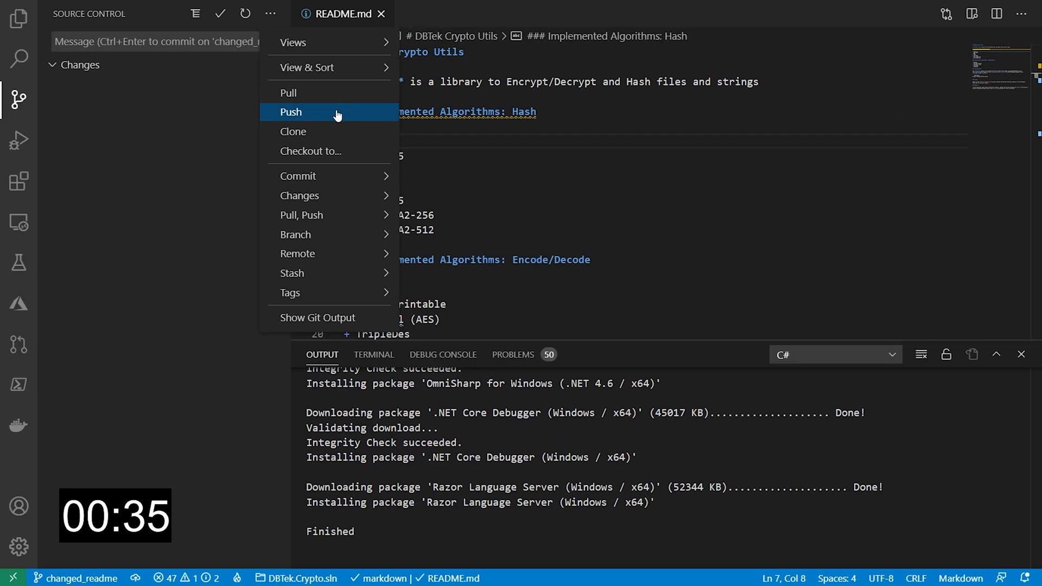
{"action": "left_click", "coordinate": [290, 112]}
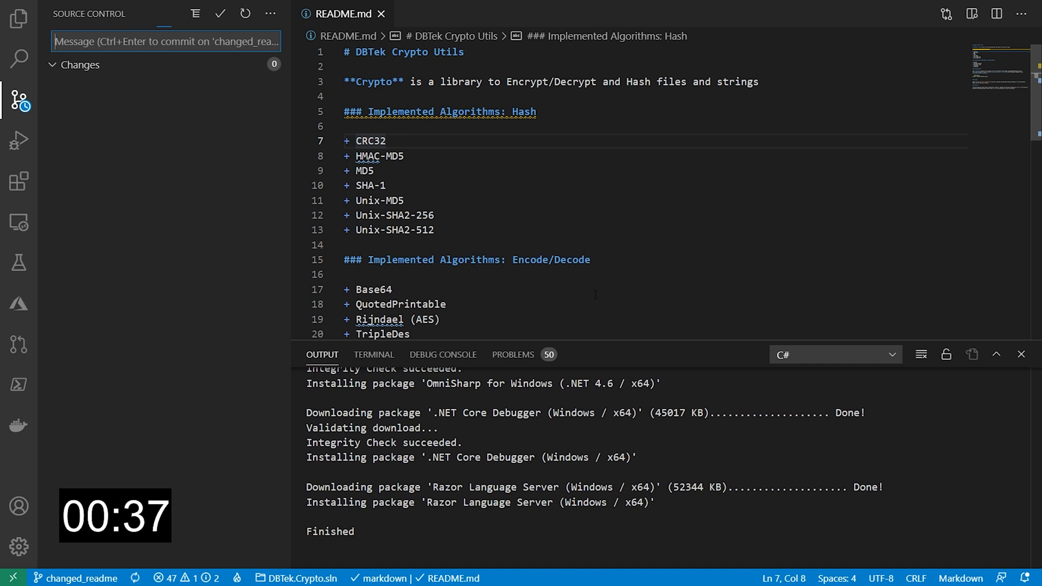
{"action": "left_click", "coordinate": [18, 19]}
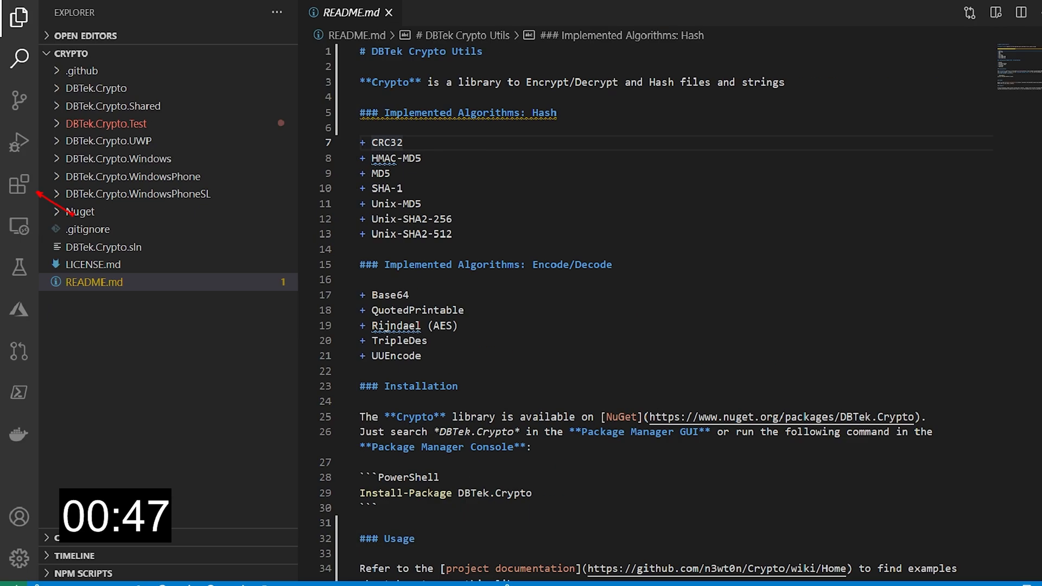
Search extensions for 'github' and show the GitHub Pull Requests and Issues panel
{"action": "left_click", "coordinate": [20, 184]}
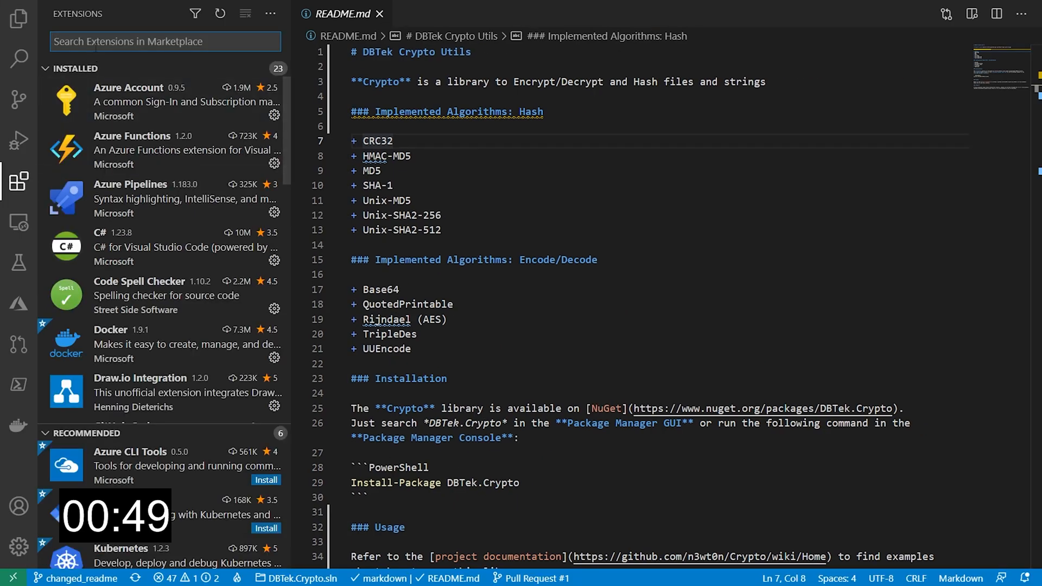
{"action": "type", "text": "github"}
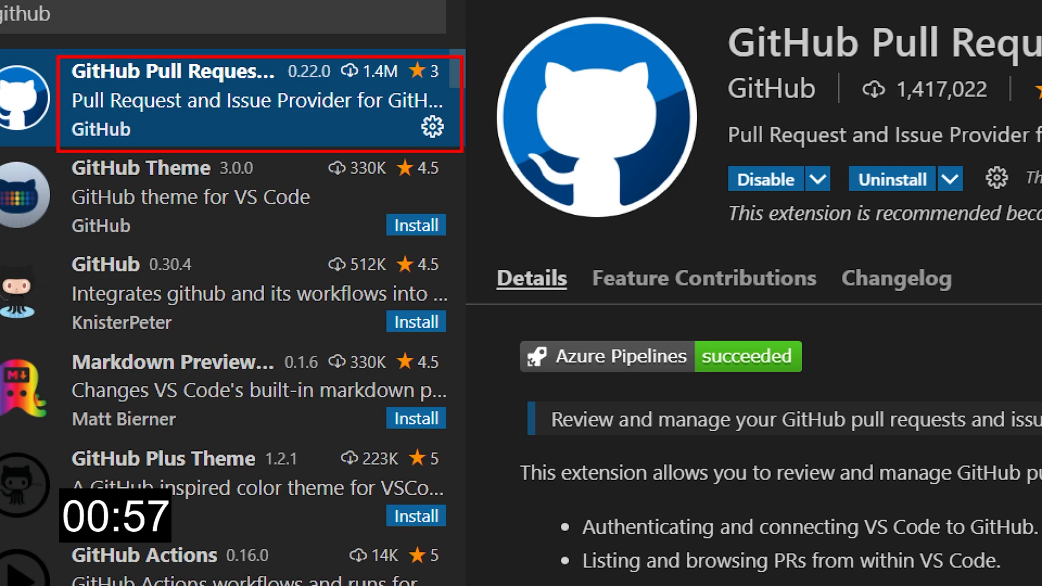
{"action": "scroll", "scroll_direction": "down", "scroll_amount": 3}
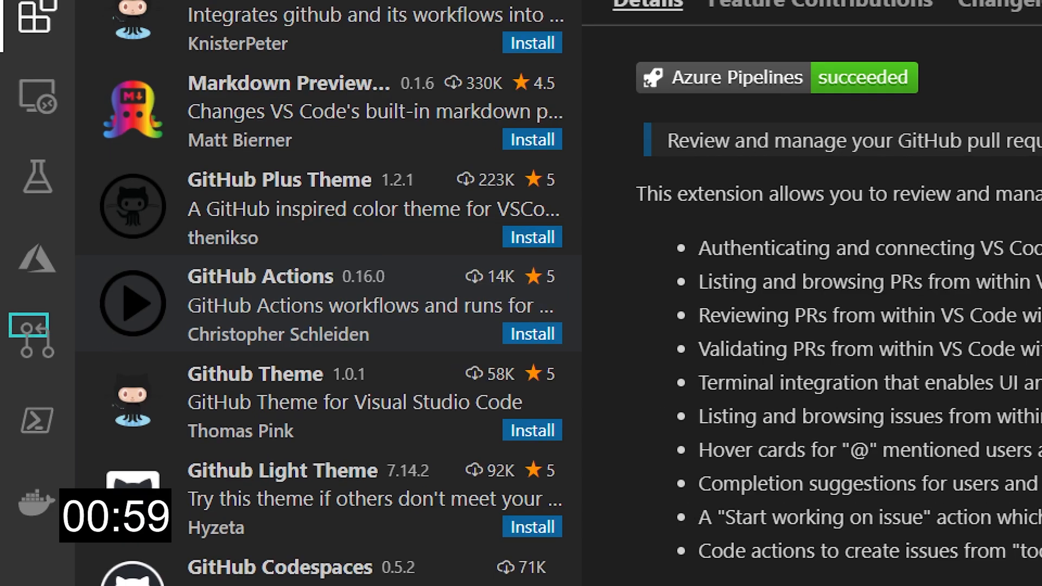
{"action": "left_click", "coordinate": [26, 343]}
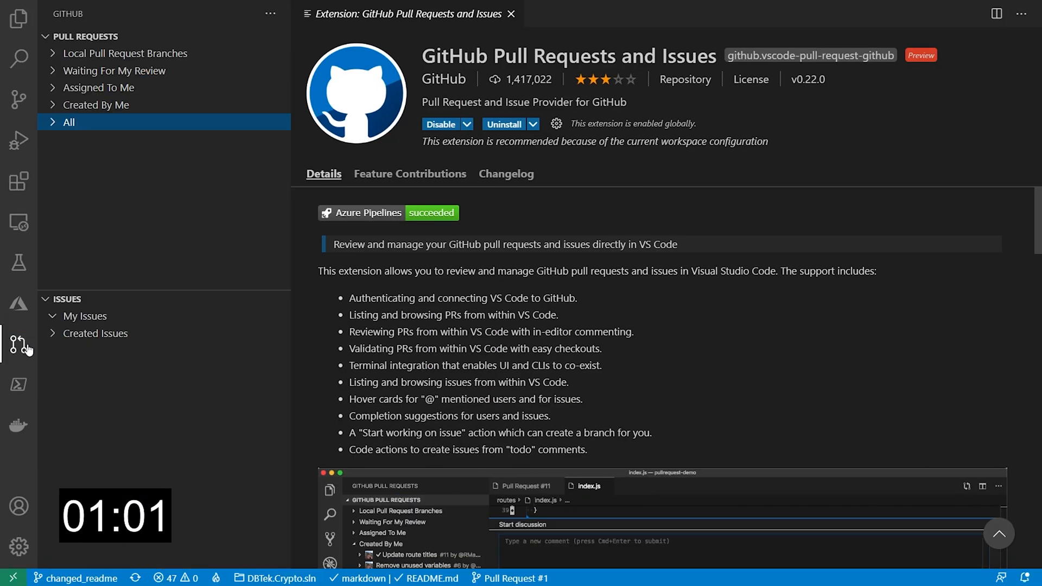
{"action": "mouse_move", "coordinate": [85, 36]}
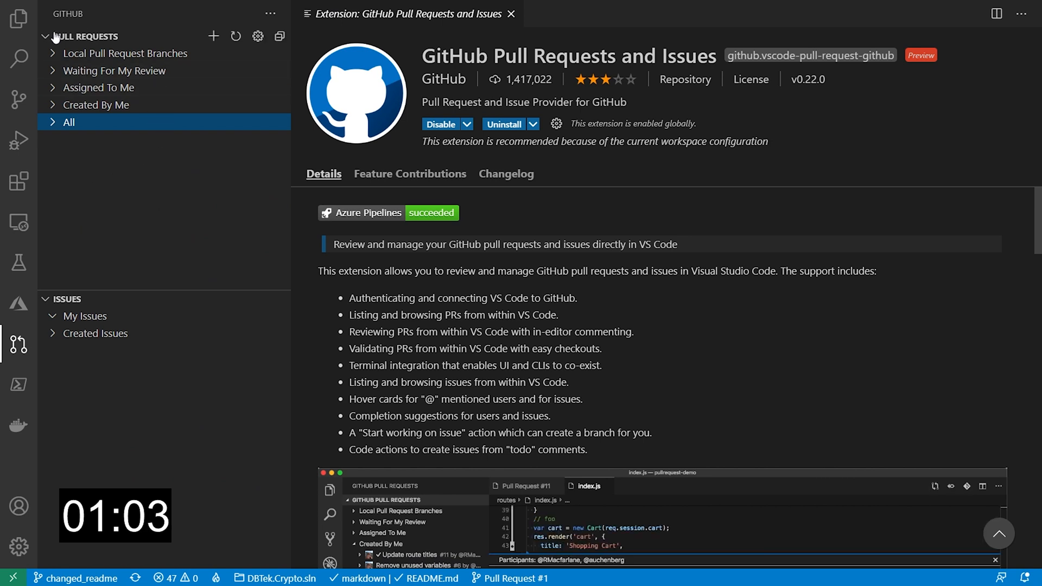
Expand pull request #1 'Fixed Typo in Readme' against master
{"action": "left_click", "coordinate": [213, 35]}
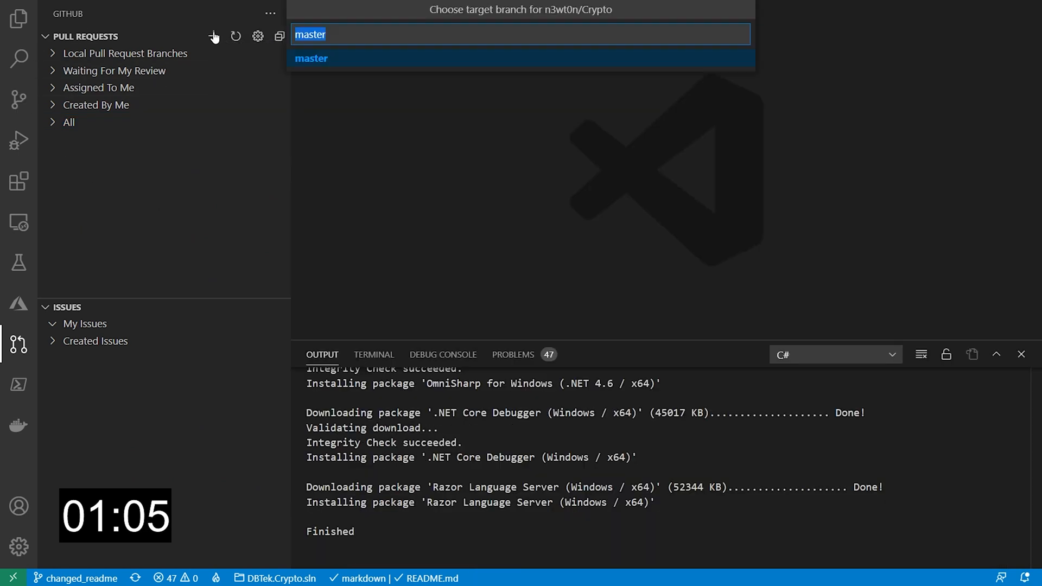
{"action": "left_click", "coordinate": [310, 58]}
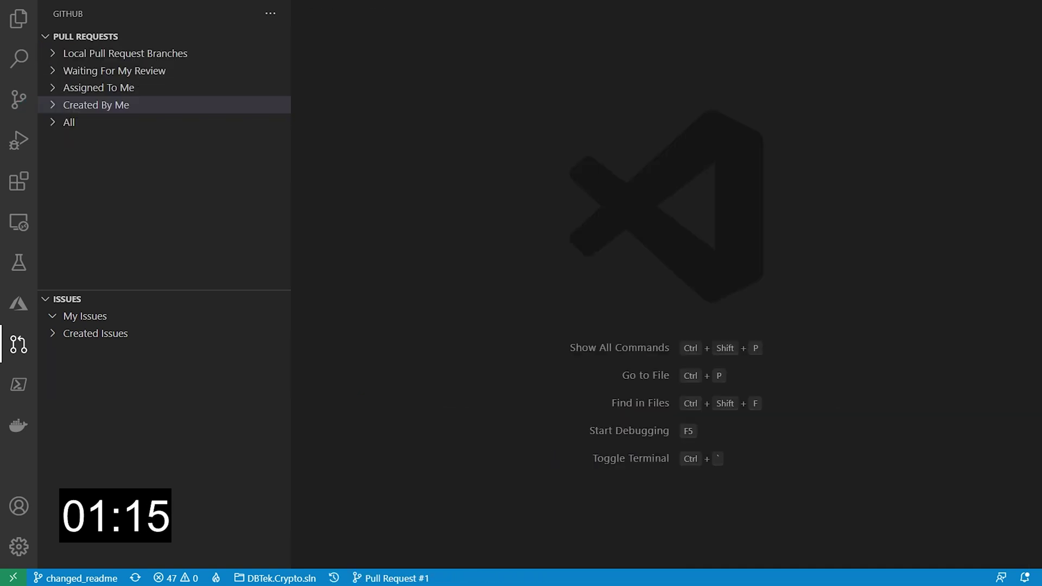
{"action": "mouse_move", "coordinate": [186, 63]}
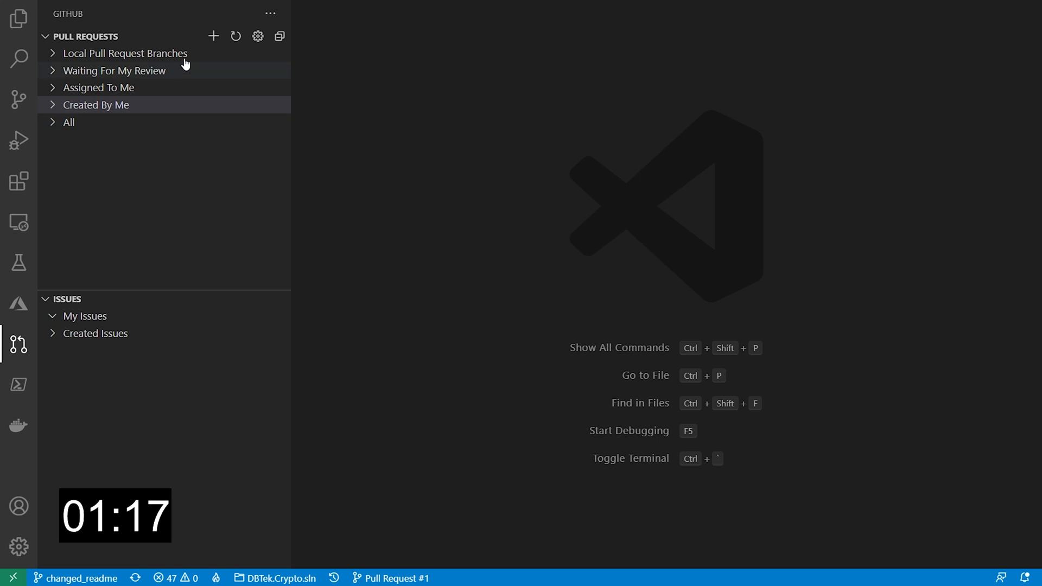
{"action": "left_click", "coordinate": [68, 122]}
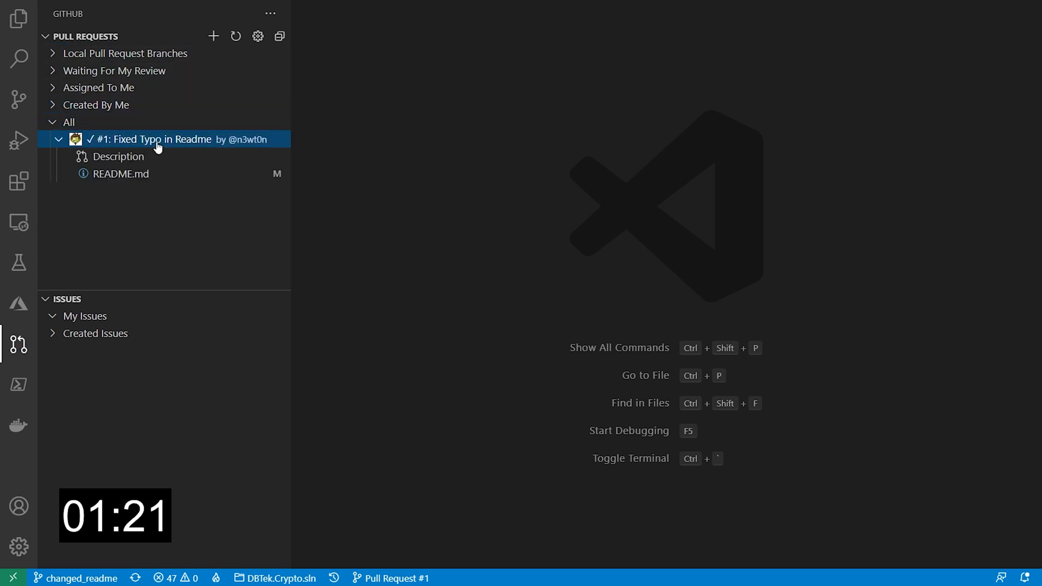
Check the README.md diff and PR description, then merge pull request #1
{"action": "left_click", "coordinate": [121, 173]}
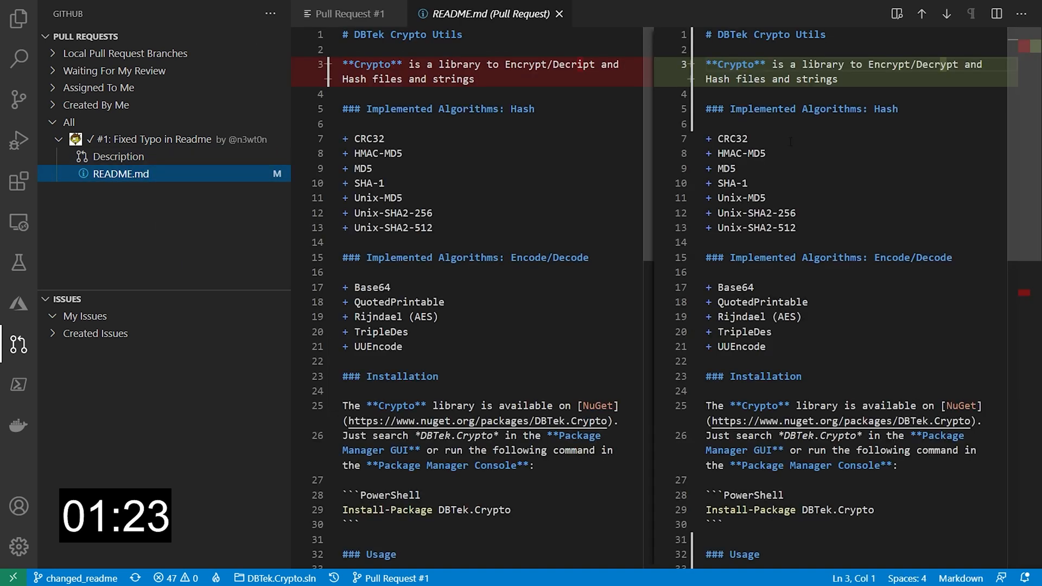
{"action": "left_click", "coordinate": [119, 157]}
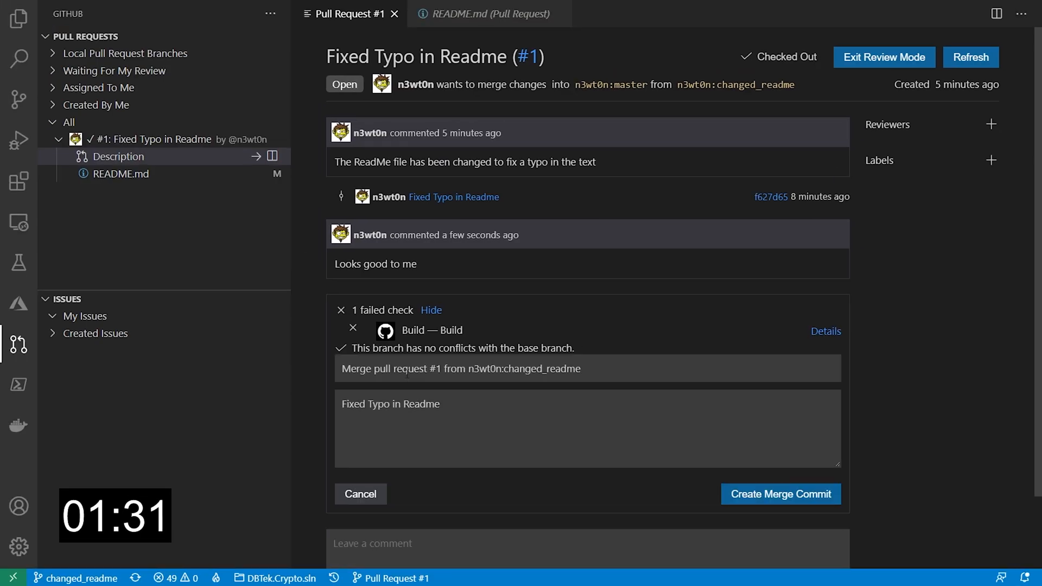
{"action": "left_click", "coordinate": [779, 494]}
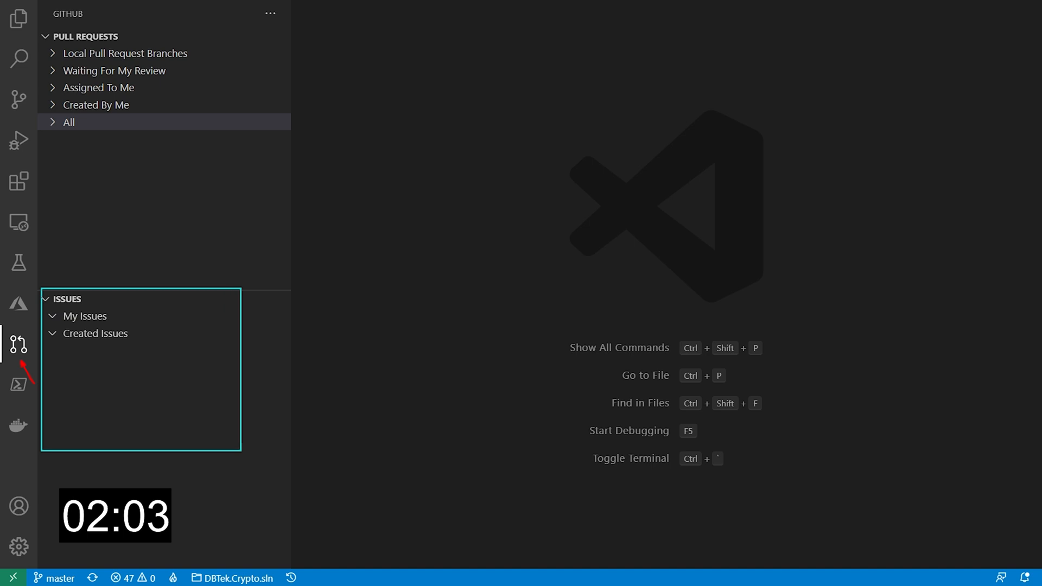
{"action": "mouse_move", "coordinate": [213, 326]}
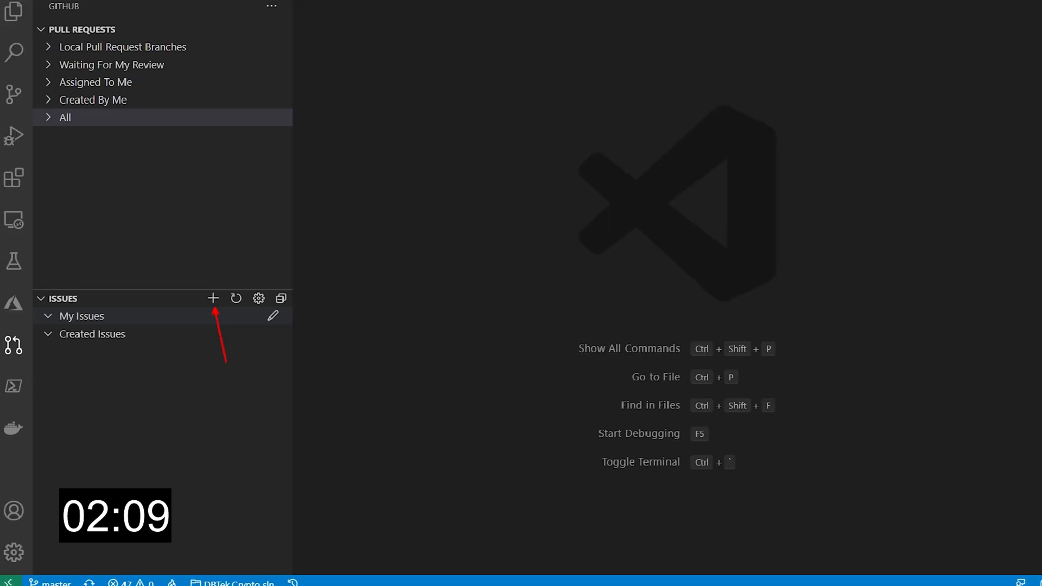
Submit issue 'Fix the Rijndael decrypt', view issue #3 on GitHub, then return to the editor
{"action": "left_click", "coordinate": [213, 298]}
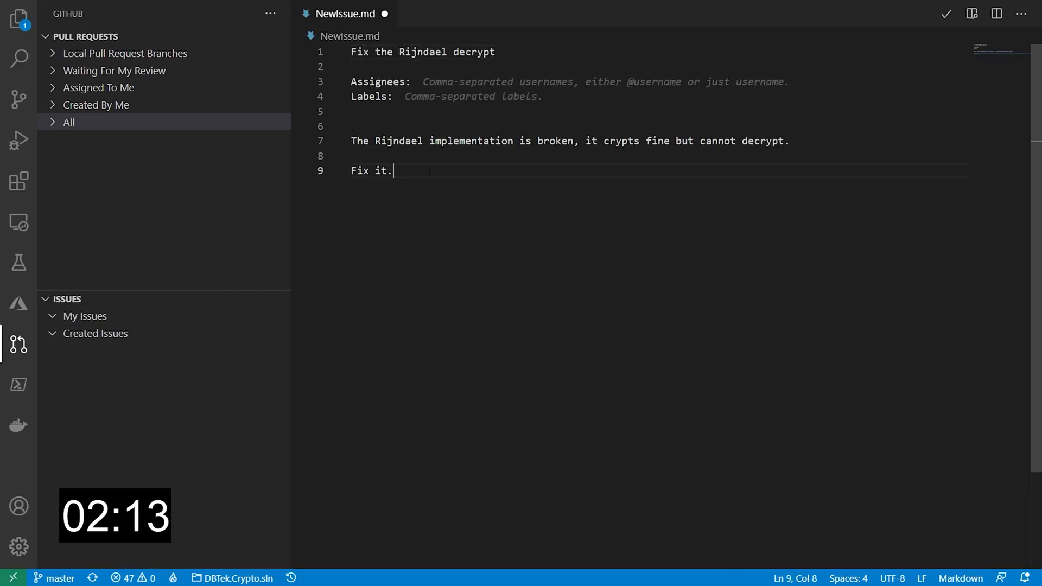
{"action": "left_click", "coordinate": [946, 13]}
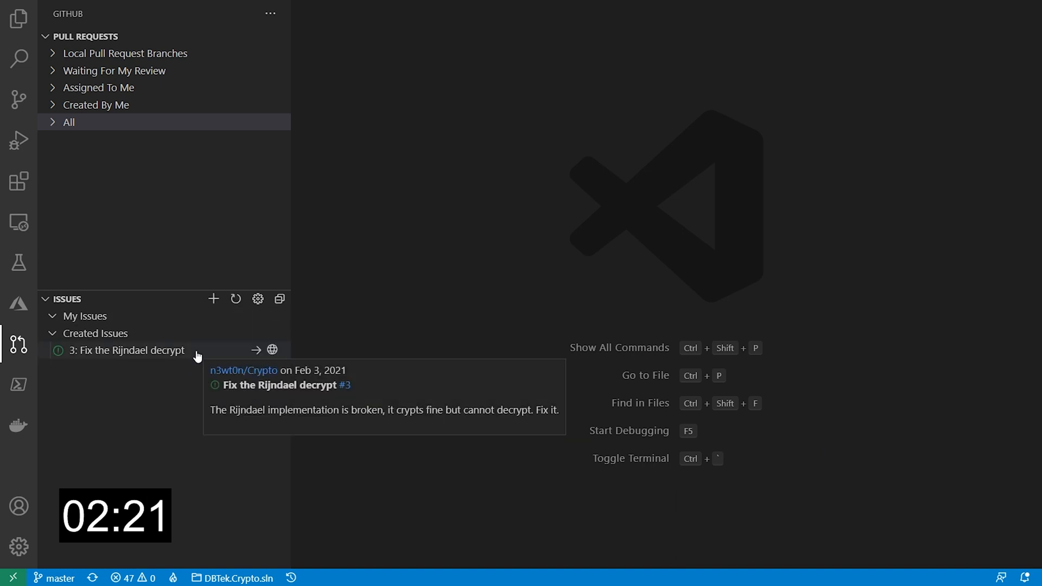
{"action": "left_click", "coordinate": [272, 350]}
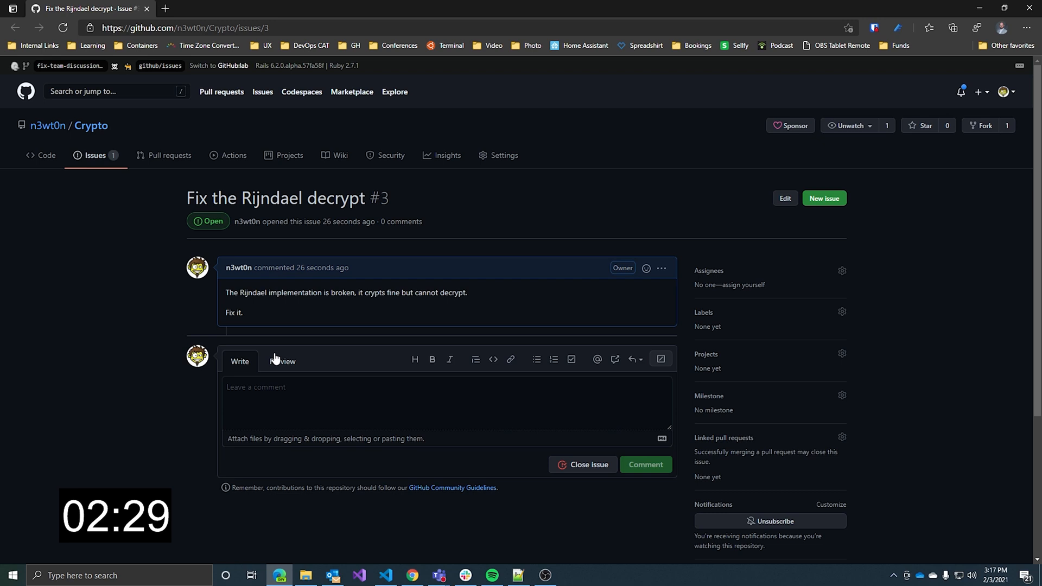
{"action": "key", "text": "alt+tab"}
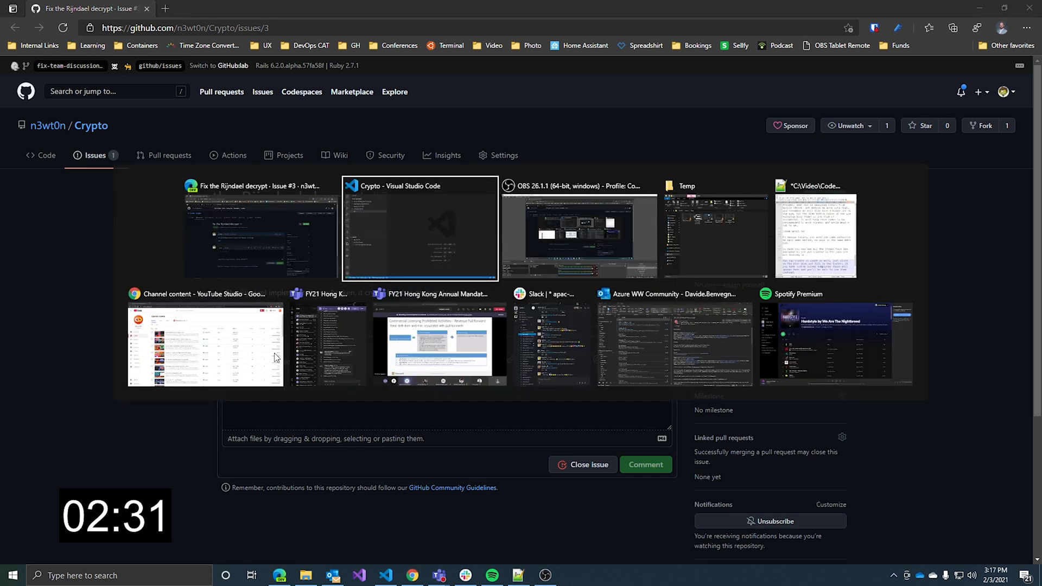
{"action": "left_click", "coordinate": [420, 229]}
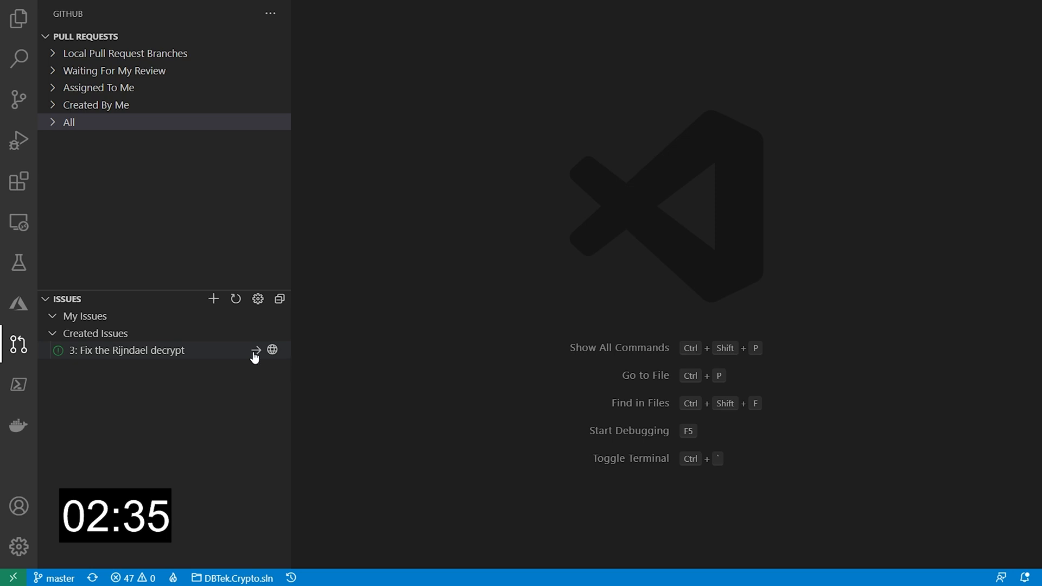
Start working on issue #3 on branch issue3, then close the Crypto folder
{"action": "left_click", "coordinate": [256, 350]}
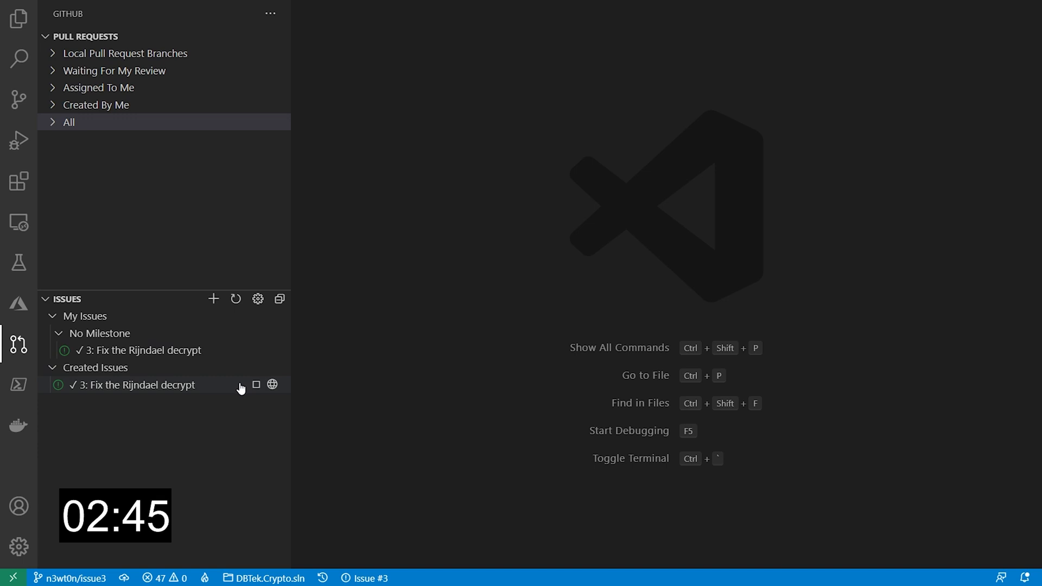
{"action": "left_click", "coordinate": [19, 18]}
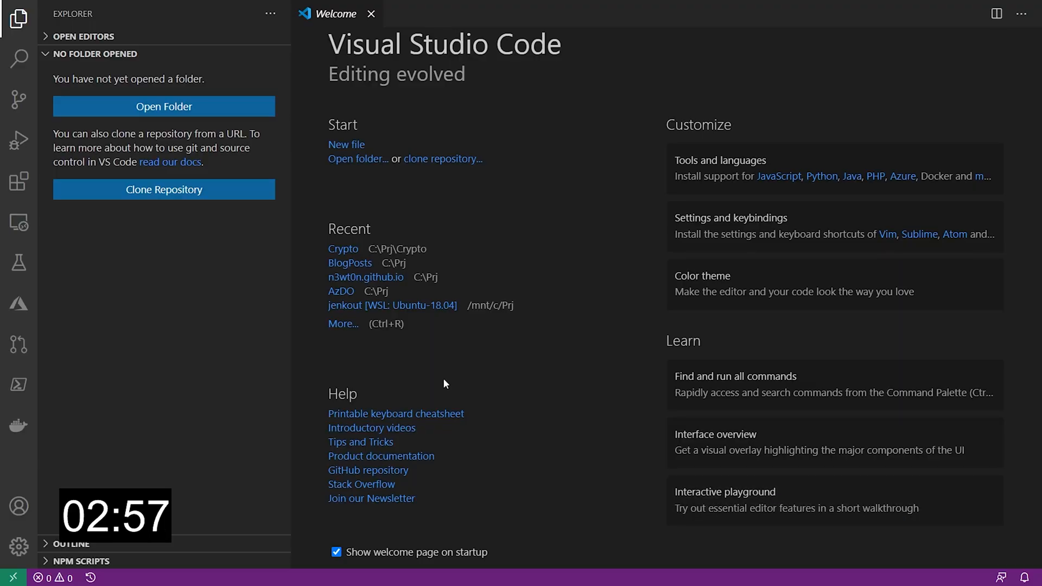
Search the extensions marketplace for 'codespaces'
{"action": "left_click", "coordinate": [18, 181]}
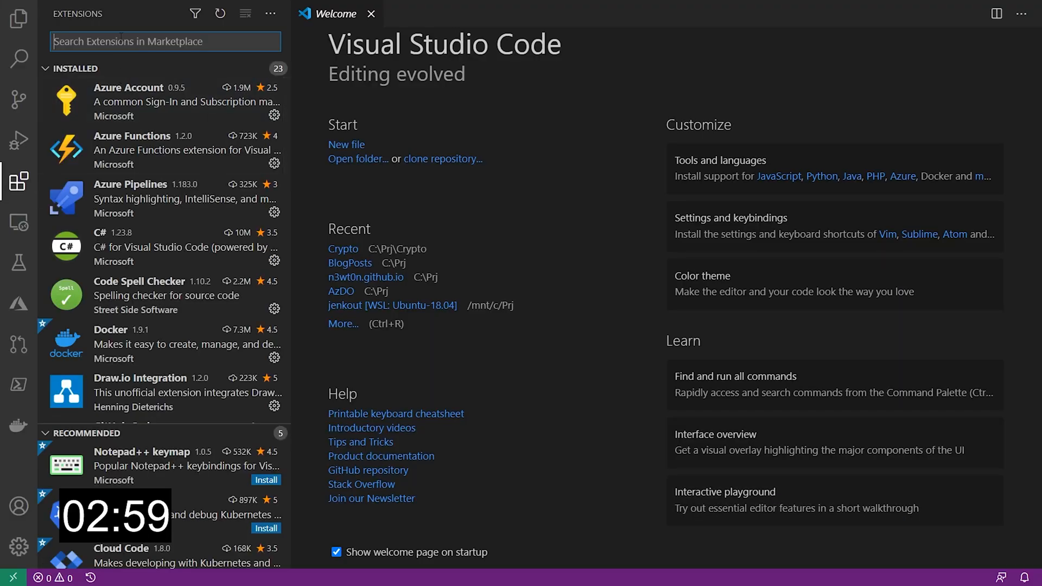
{"action": "type", "text": "codespaces"}
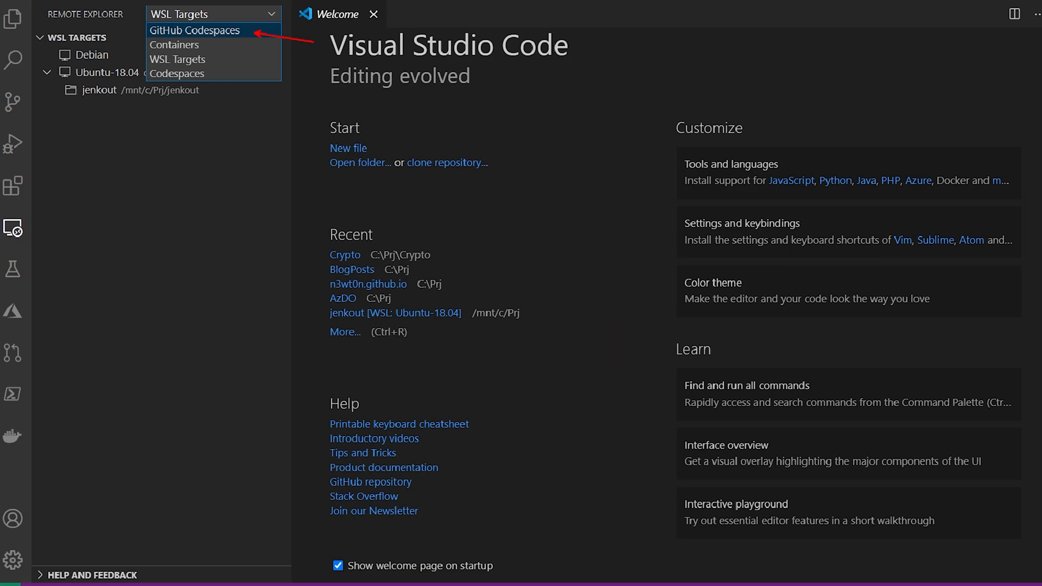
Connect to the existing ActionsTest codespace and view its details
{"action": "left_click", "coordinate": [195, 30]}
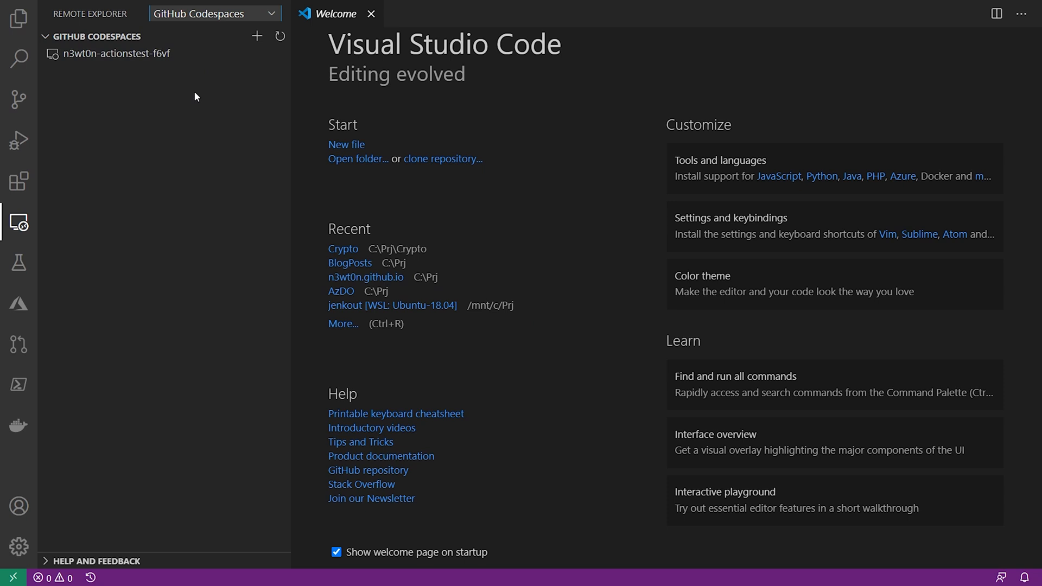
{"action": "left_click", "coordinate": [257, 37]}
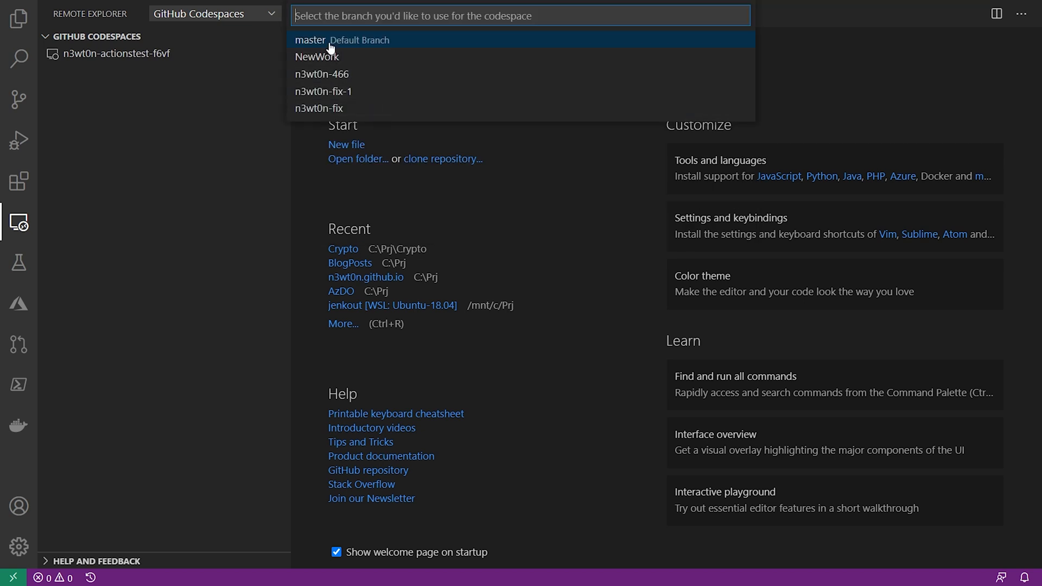
{"action": "left_click", "coordinate": [310, 40]}
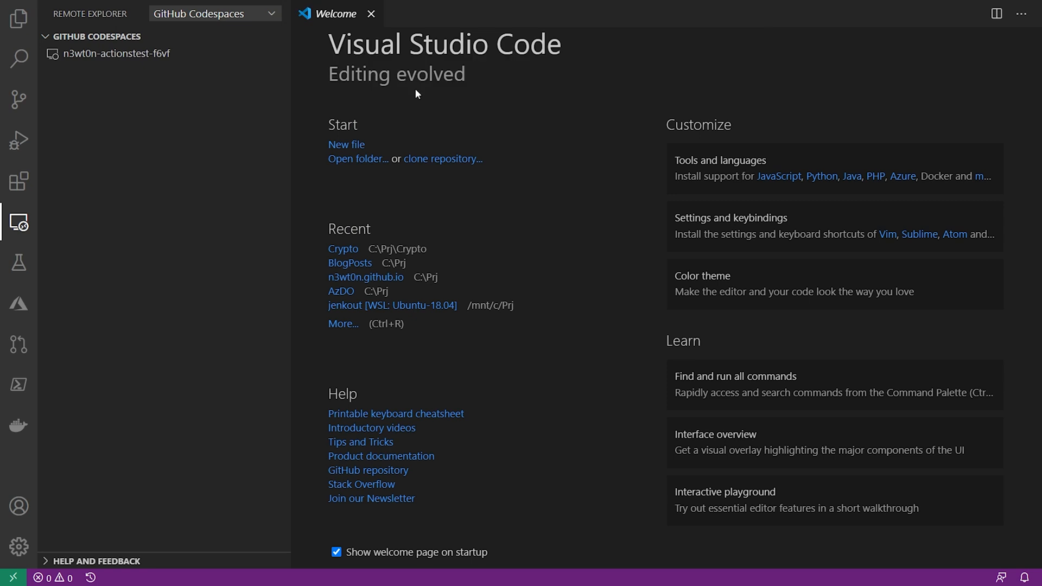
{"action": "left_click", "coordinate": [112, 53]}
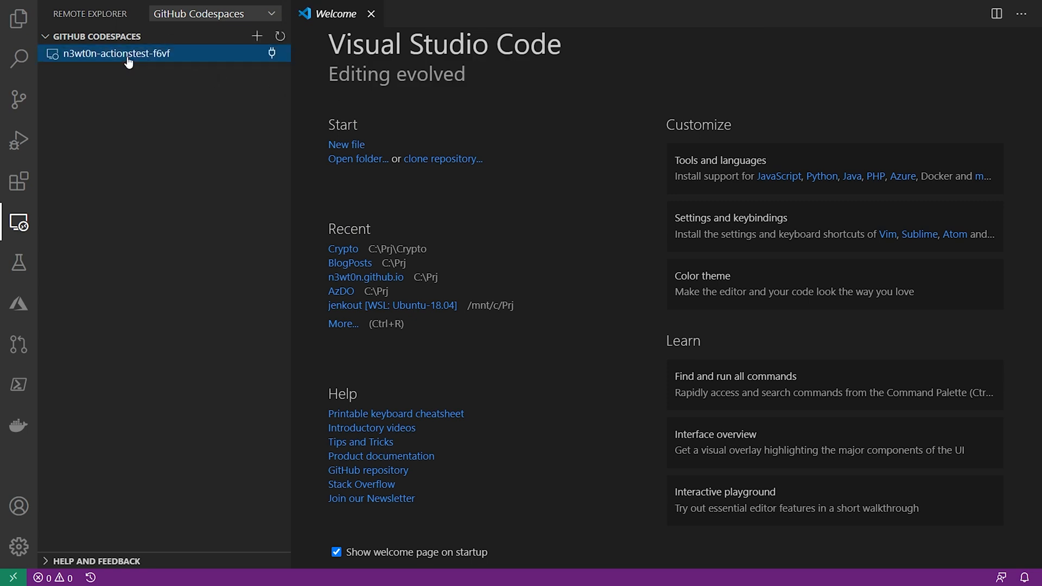
{"action": "left_click", "coordinate": [113, 53]}
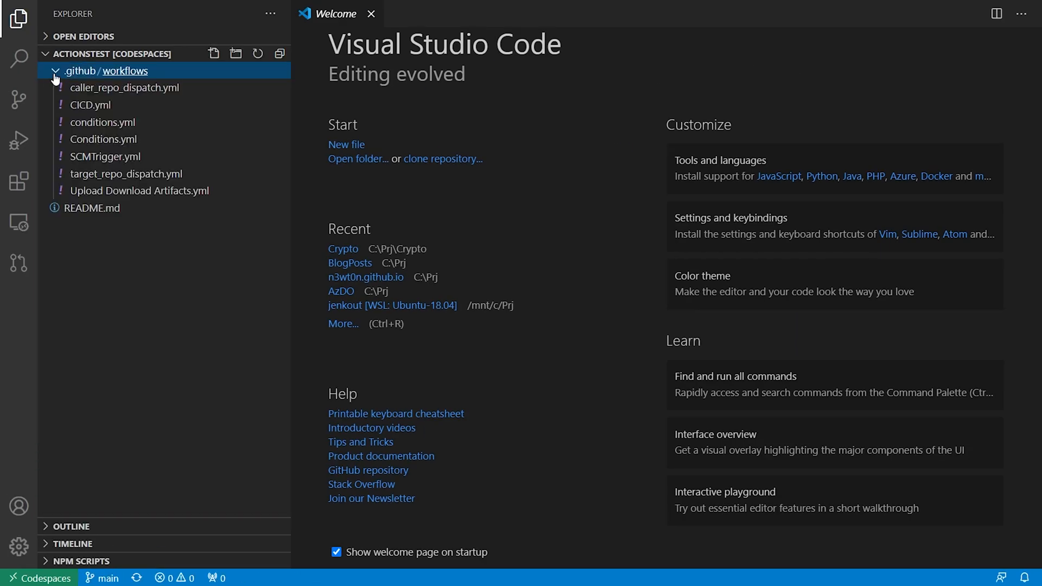
{"action": "left_click", "coordinate": [19, 222]}
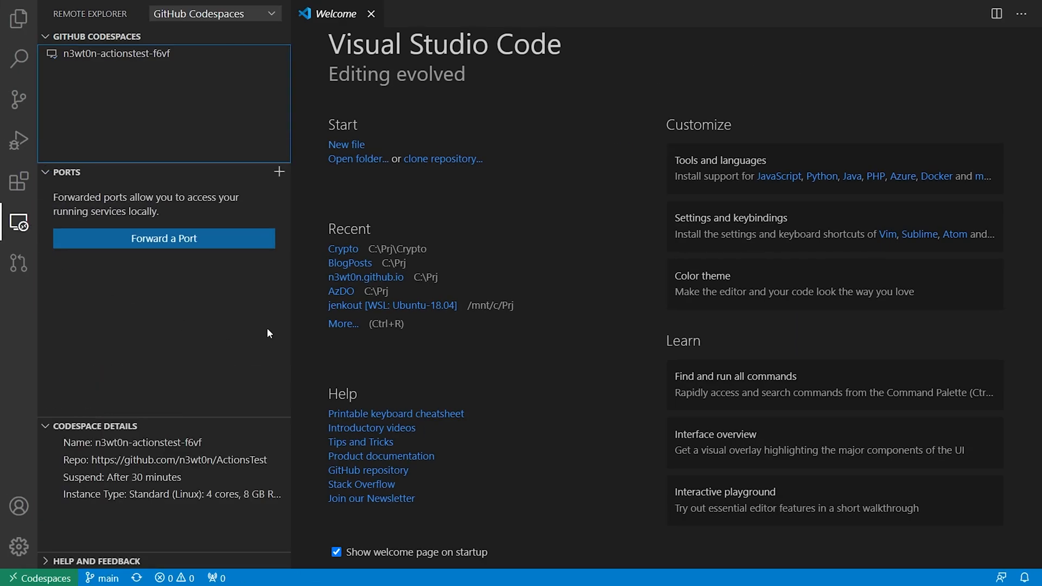
{"action": "mouse_move", "coordinate": [255, 53]}
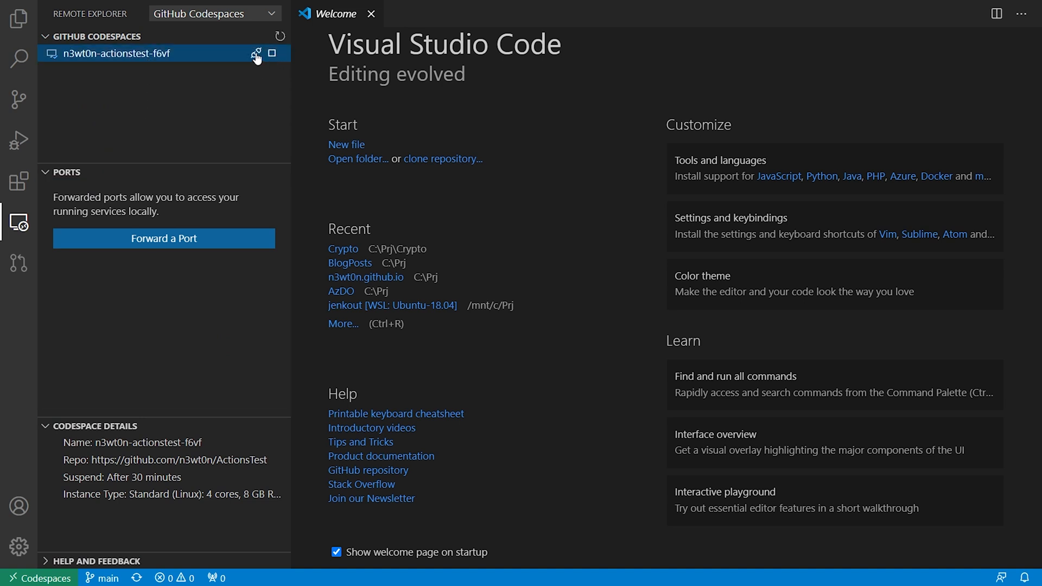